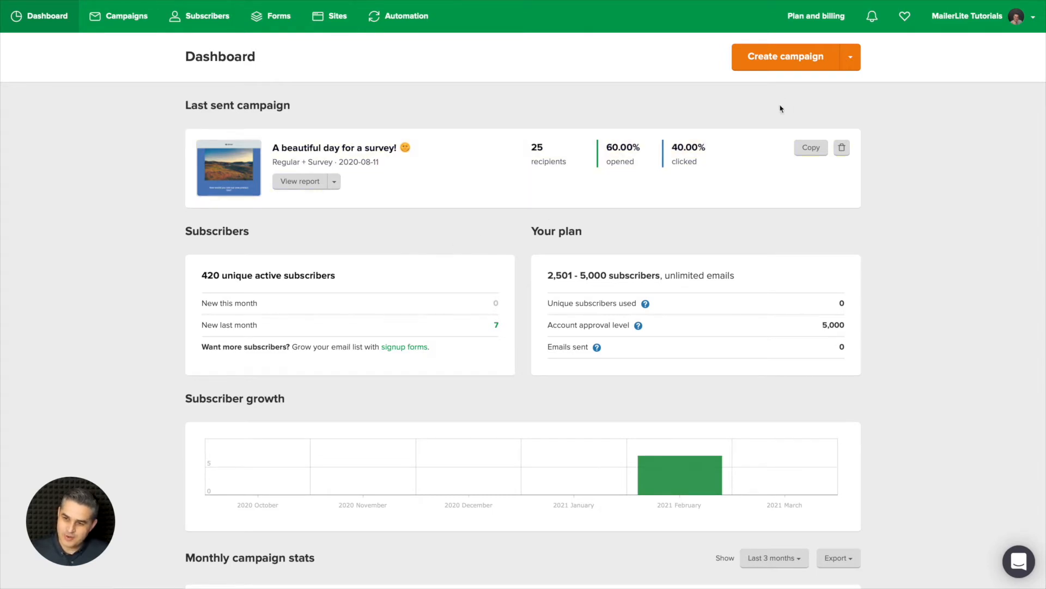
{"action": "mouse_move", "coordinate": [792, 73]}
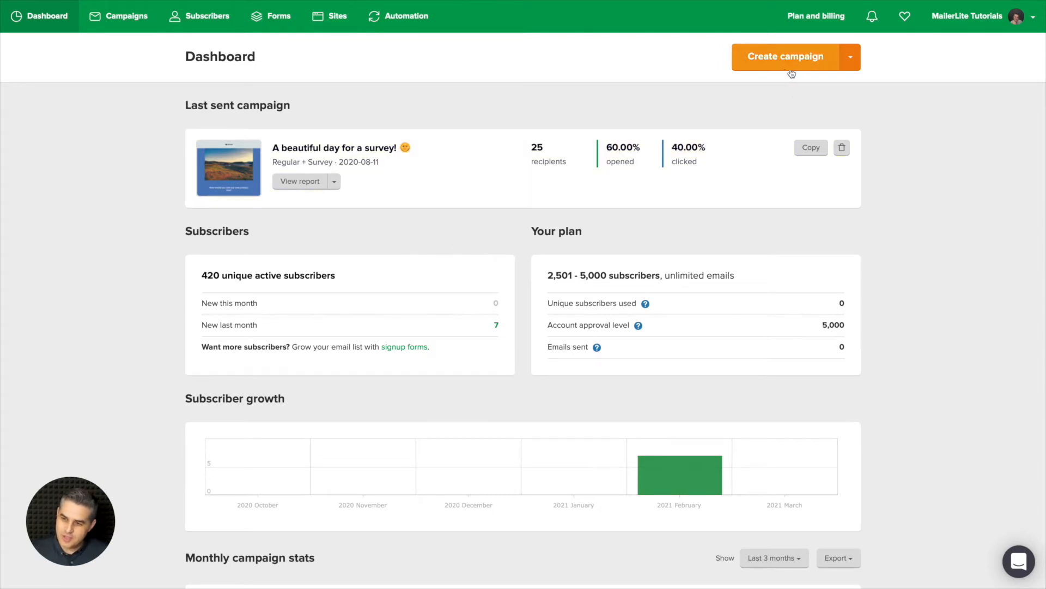
Preview the 'A beautiful day for a survey!' campaign email in its mobile layout.
{"action": "left_click", "coordinate": [851, 57]}
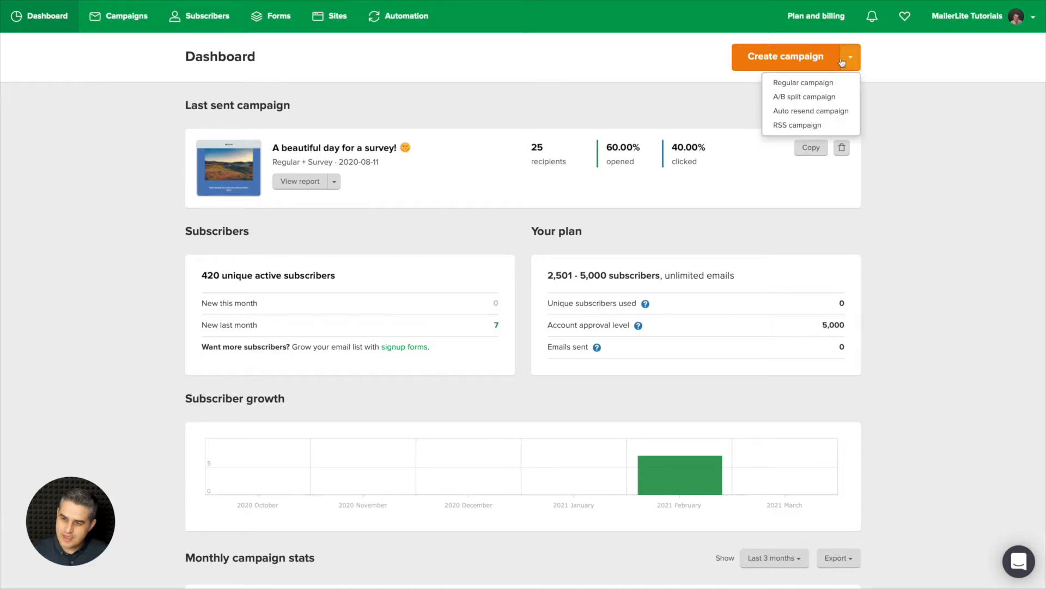
{"action": "mouse_move", "coordinate": [779, 99]}
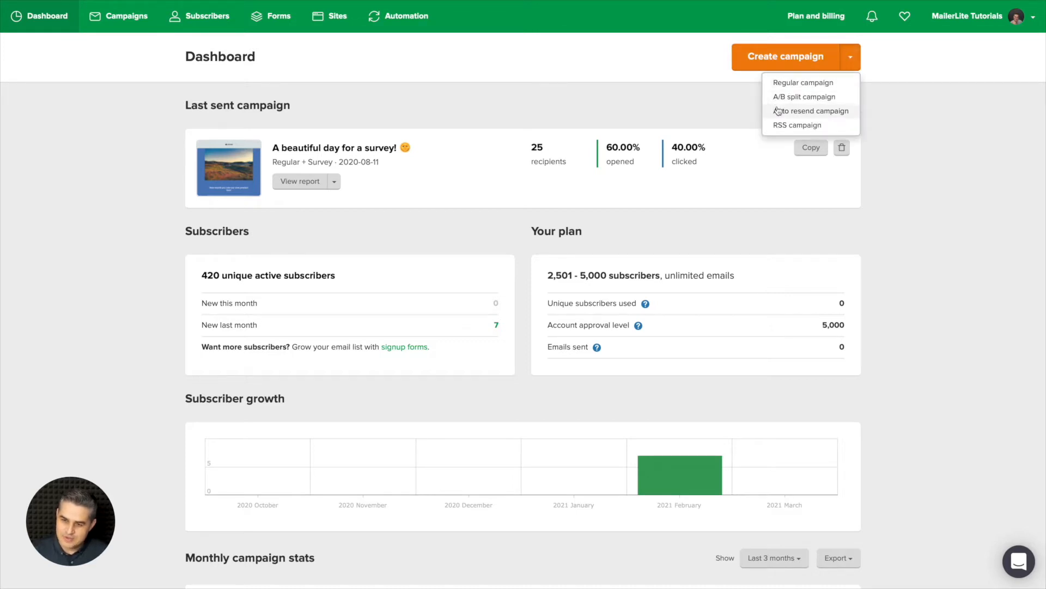
{"action": "mouse_move", "coordinate": [778, 125]}
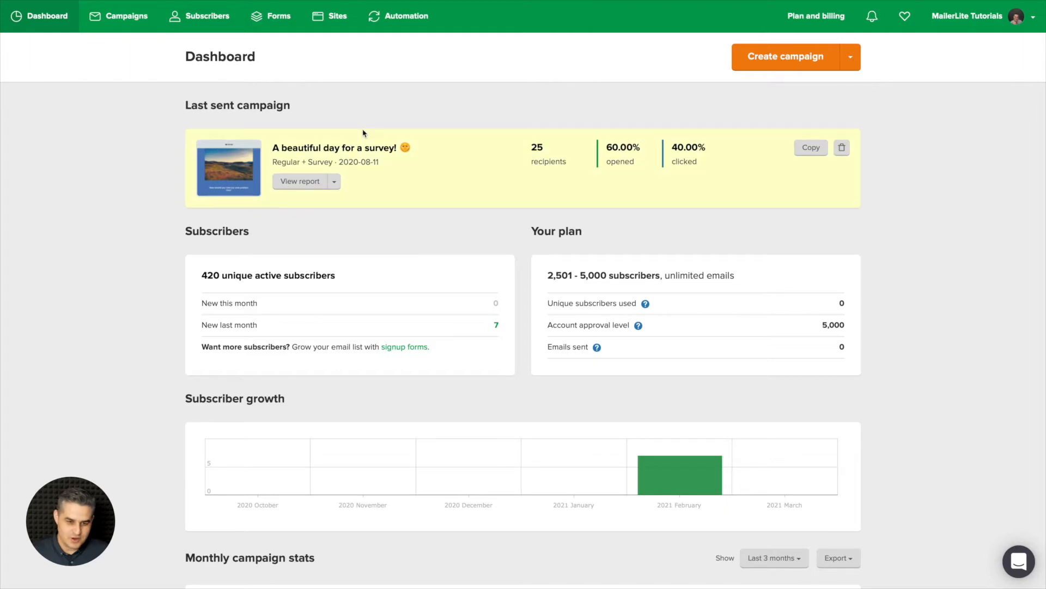
{"action": "mouse_move", "coordinate": [220, 165]}
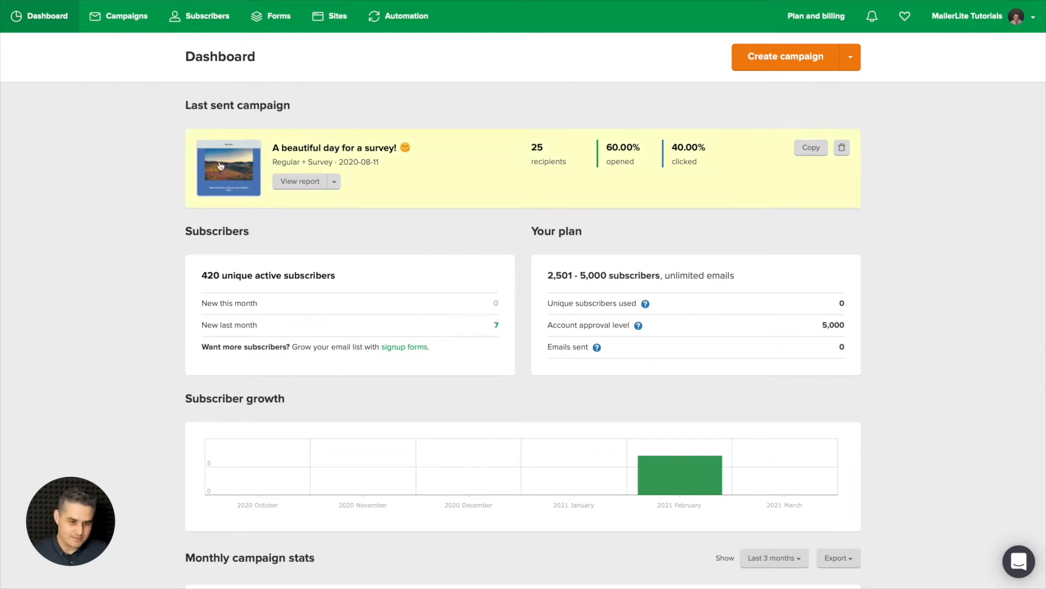
{"action": "left_click", "coordinate": [229, 168]}
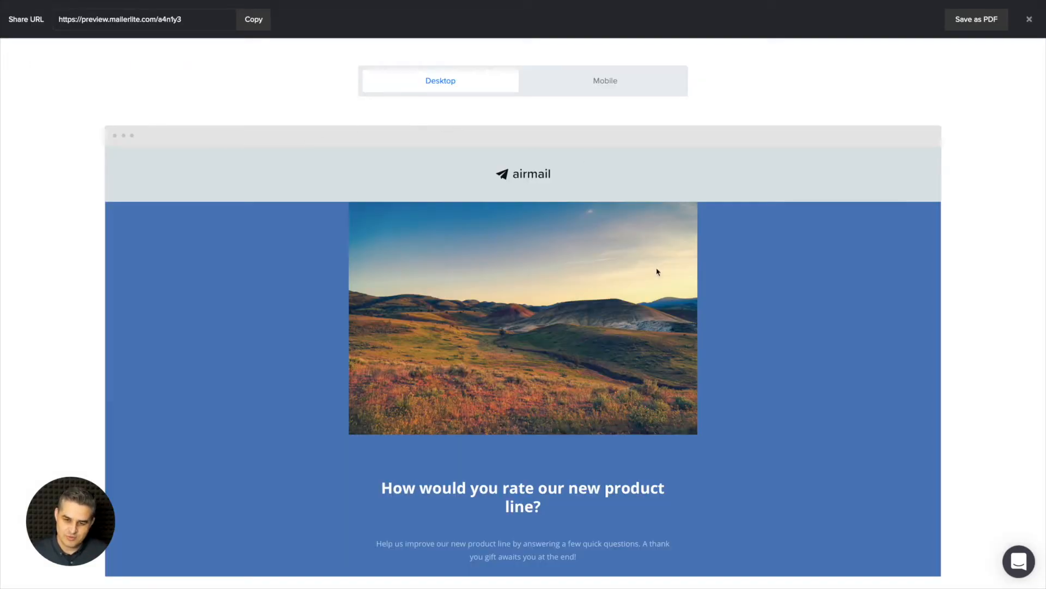
{"action": "left_click", "coordinate": [605, 81]}
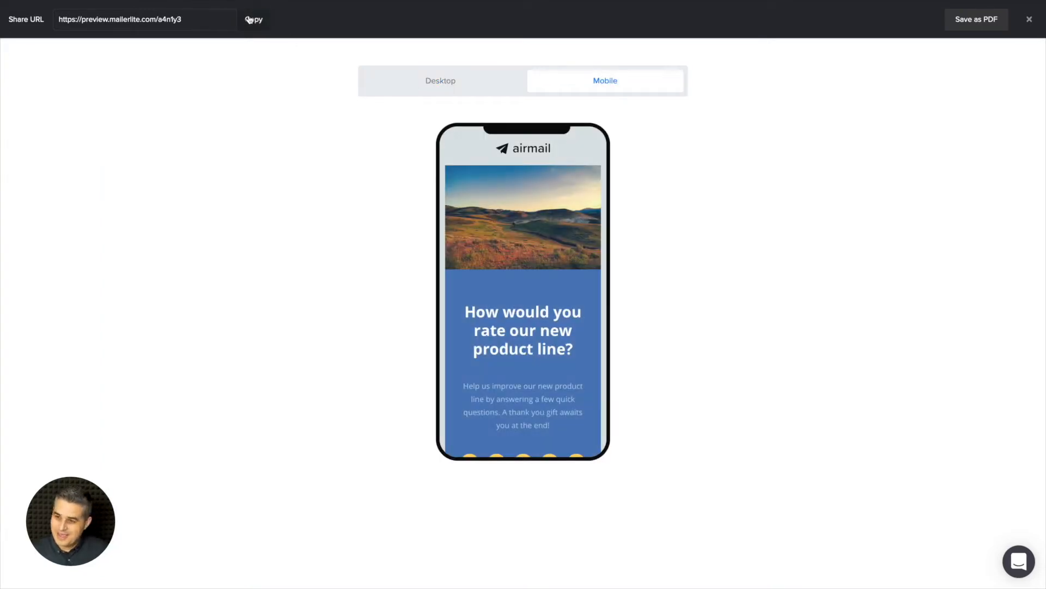
{"action": "mouse_move", "coordinate": [906, 60]}
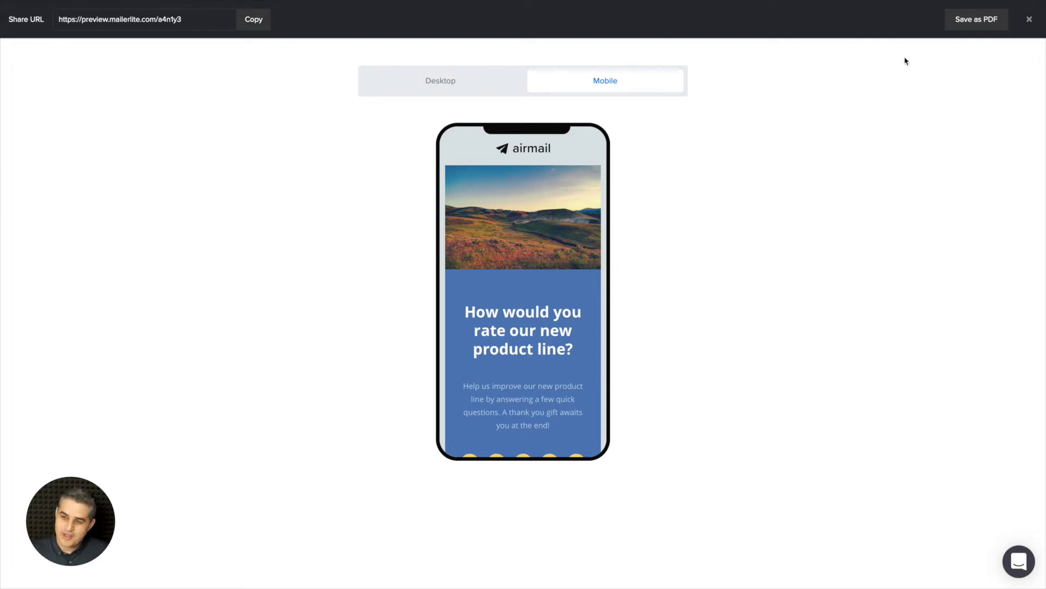
{"action": "mouse_move", "coordinate": [975, 22]}
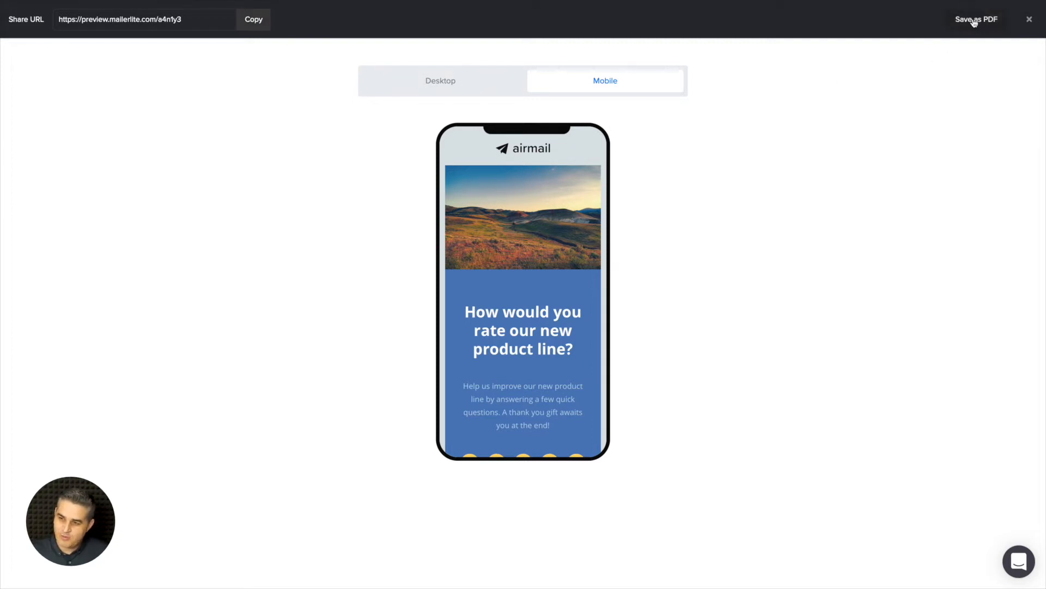
{"action": "mouse_move", "coordinate": [1030, 20]}
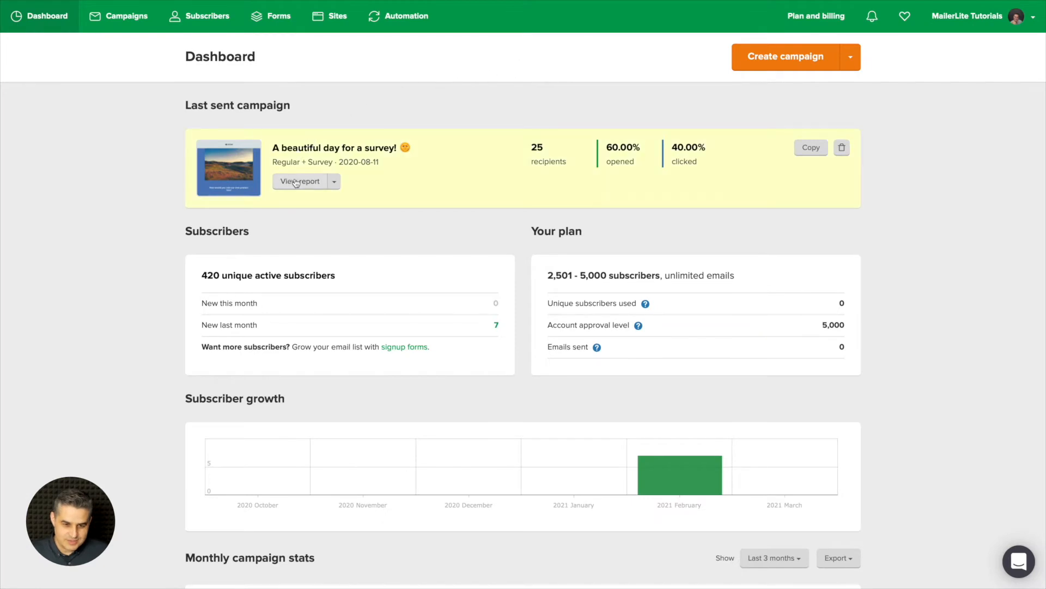
{"action": "left_click", "coordinate": [334, 181]}
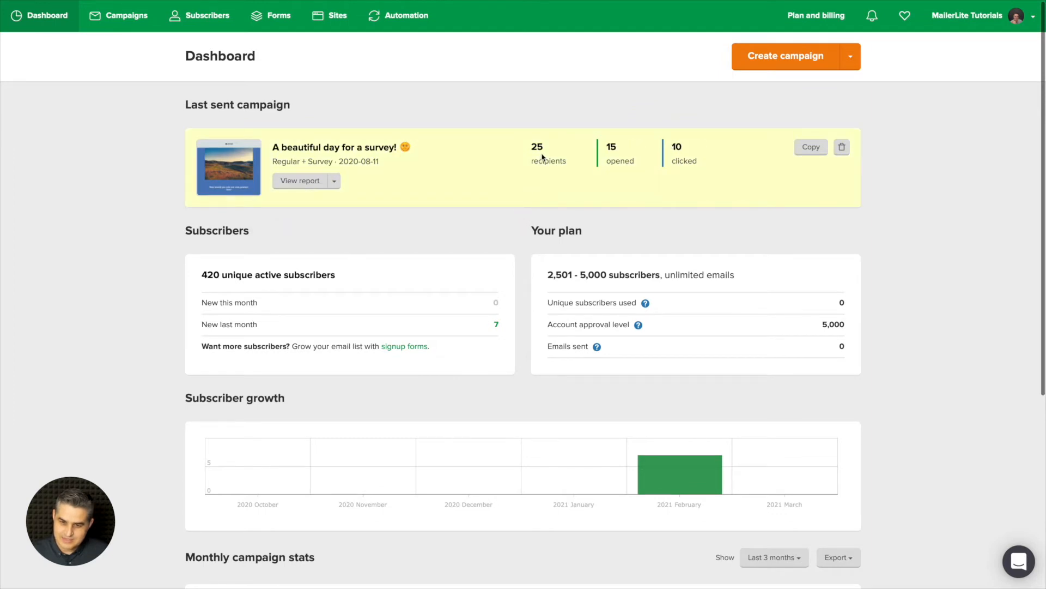
{"action": "mouse_move", "coordinate": [623, 156]}
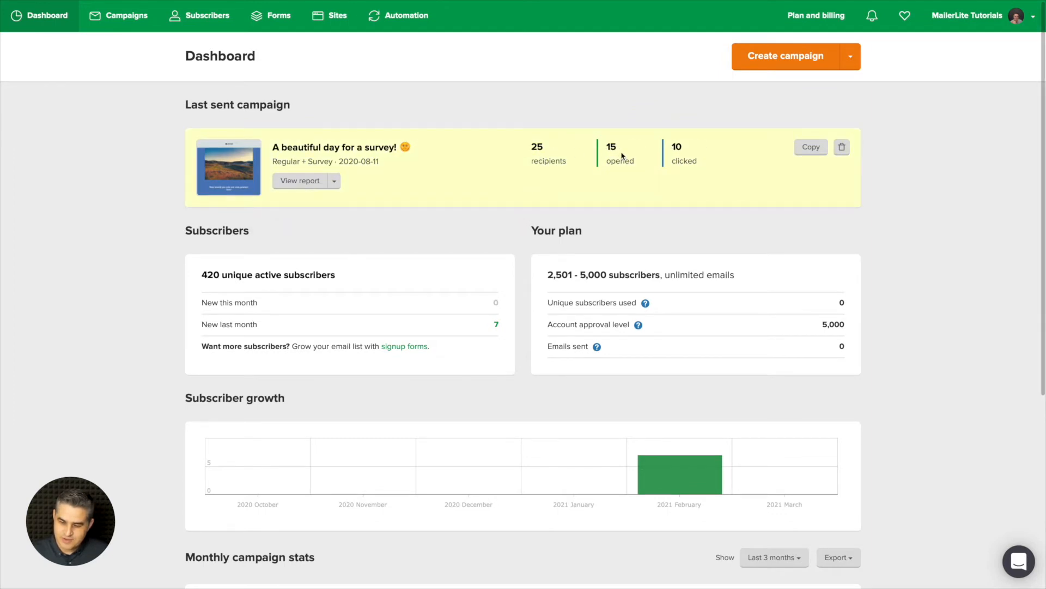
{"action": "mouse_move", "coordinate": [580, 158]}
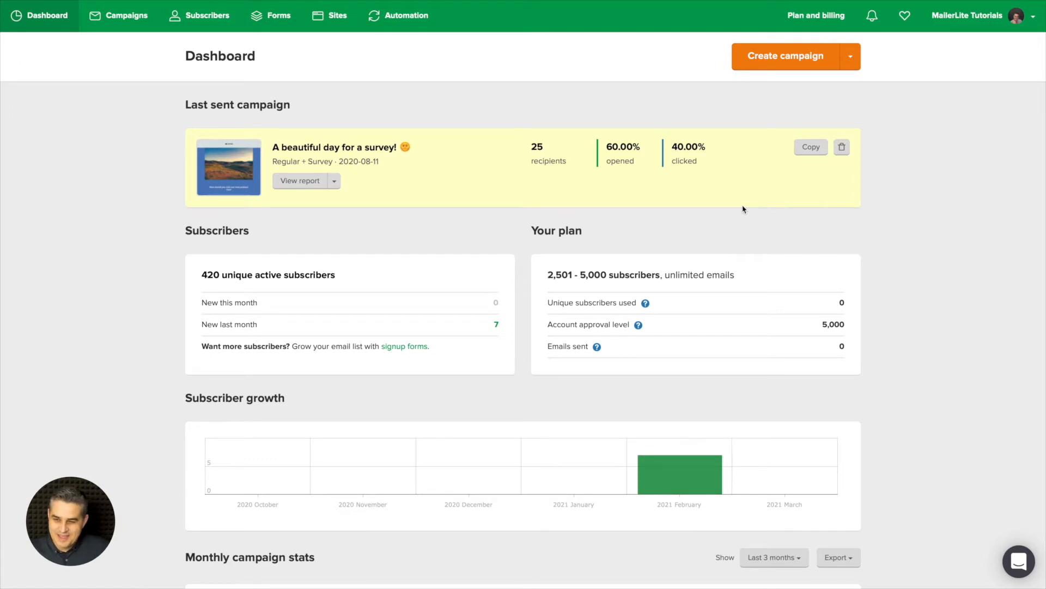
{"action": "mouse_move", "coordinate": [811, 152]}
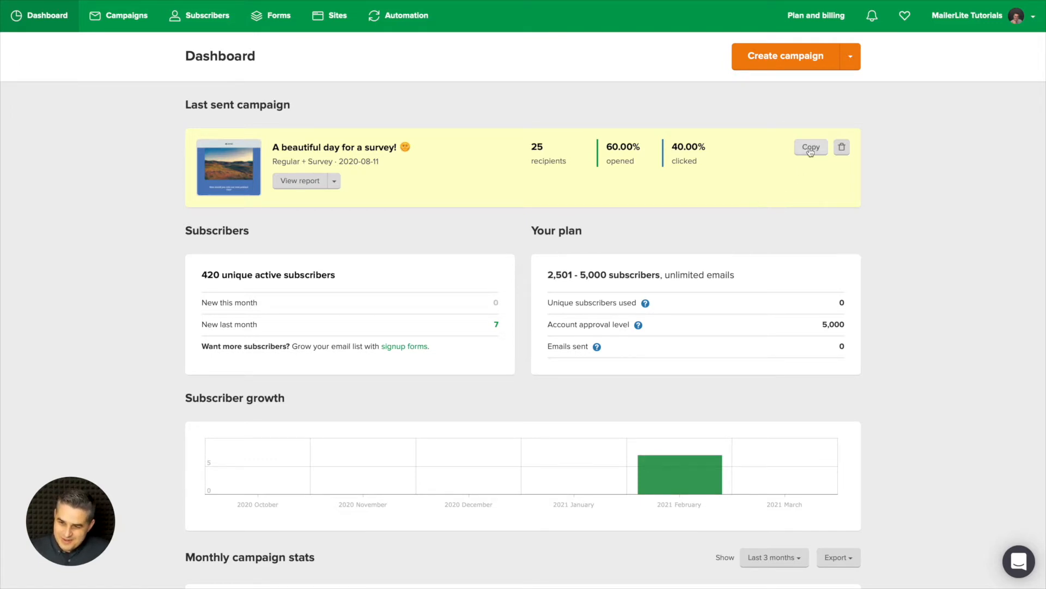
{"action": "mouse_move", "coordinate": [842, 150]}
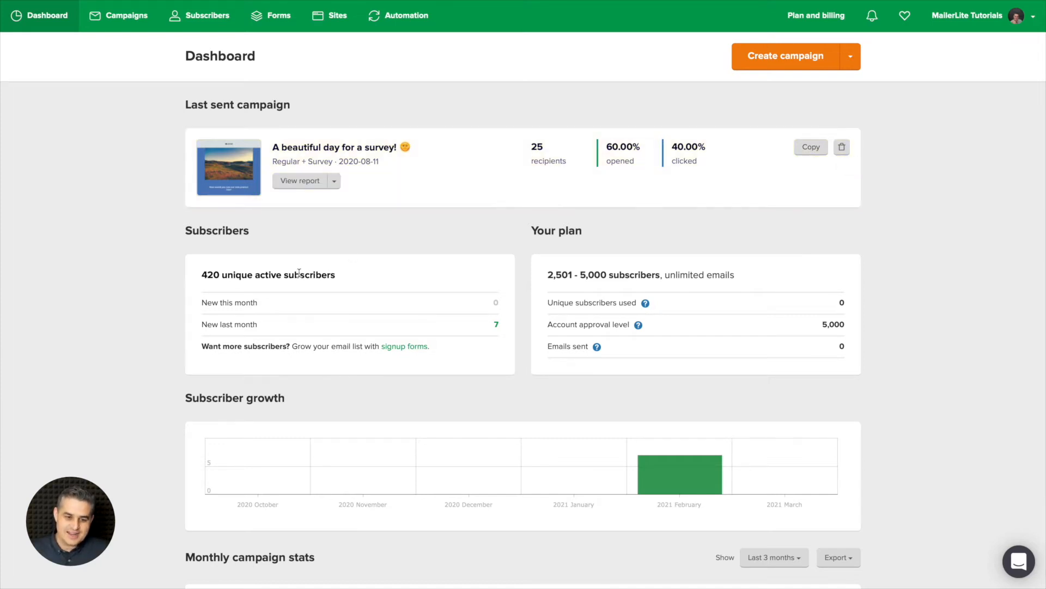
{"action": "mouse_move", "coordinate": [397, 285]}
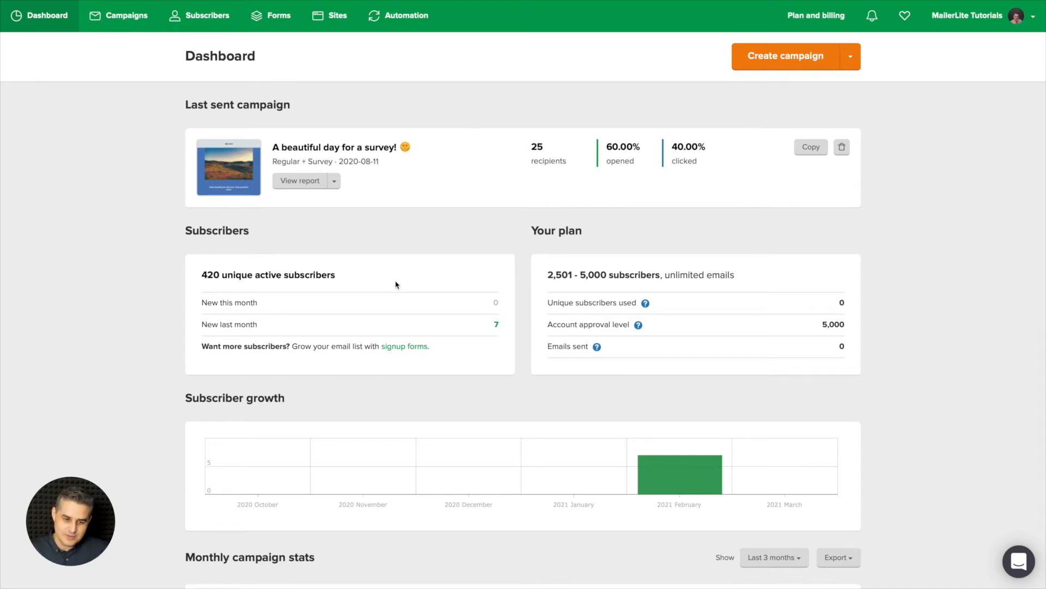
{"action": "mouse_move", "coordinate": [489, 311]}
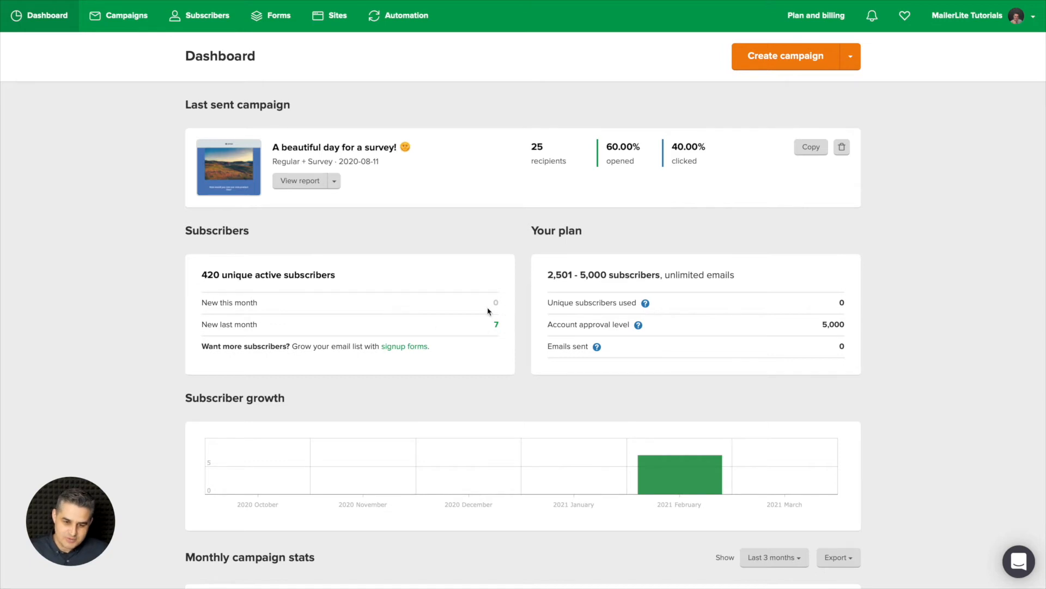
{"action": "mouse_move", "coordinate": [500, 339]}
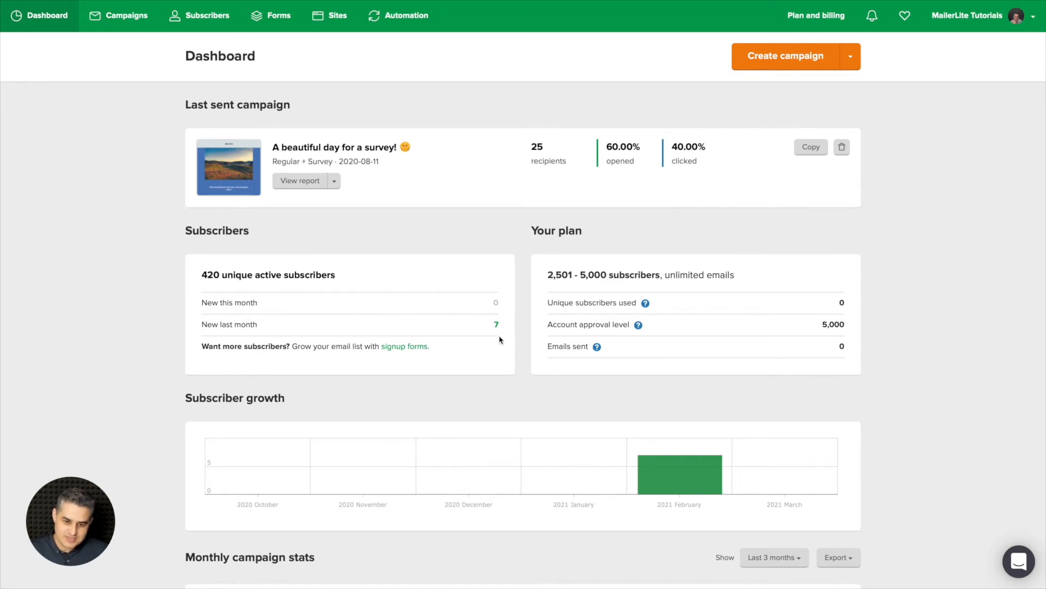
{"action": "mouse_move", "coordinate": [412, 347]}
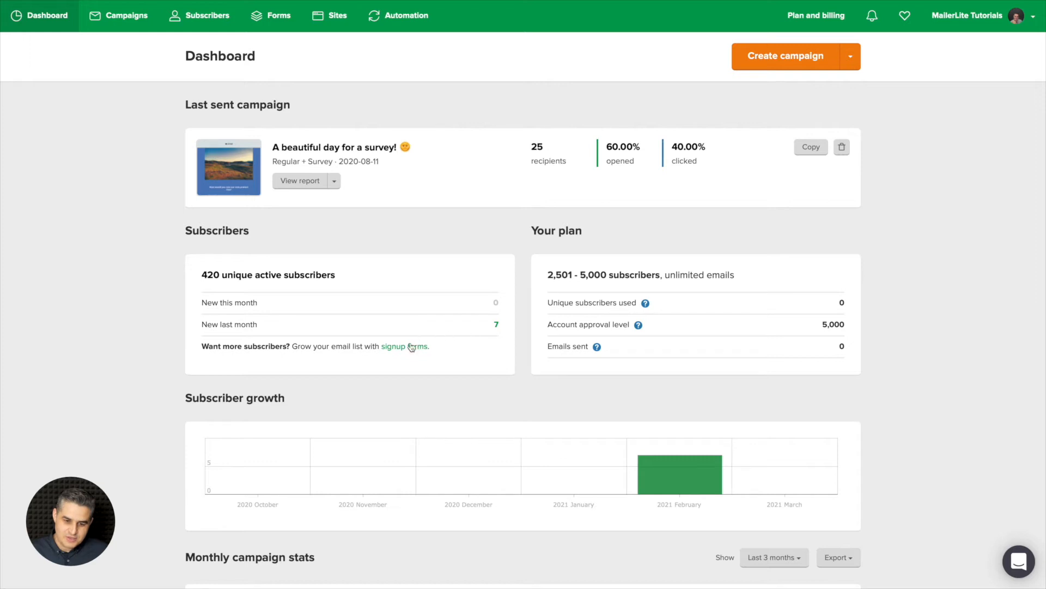
{"action": "mouse_move", "coordinate": [405, 349]}
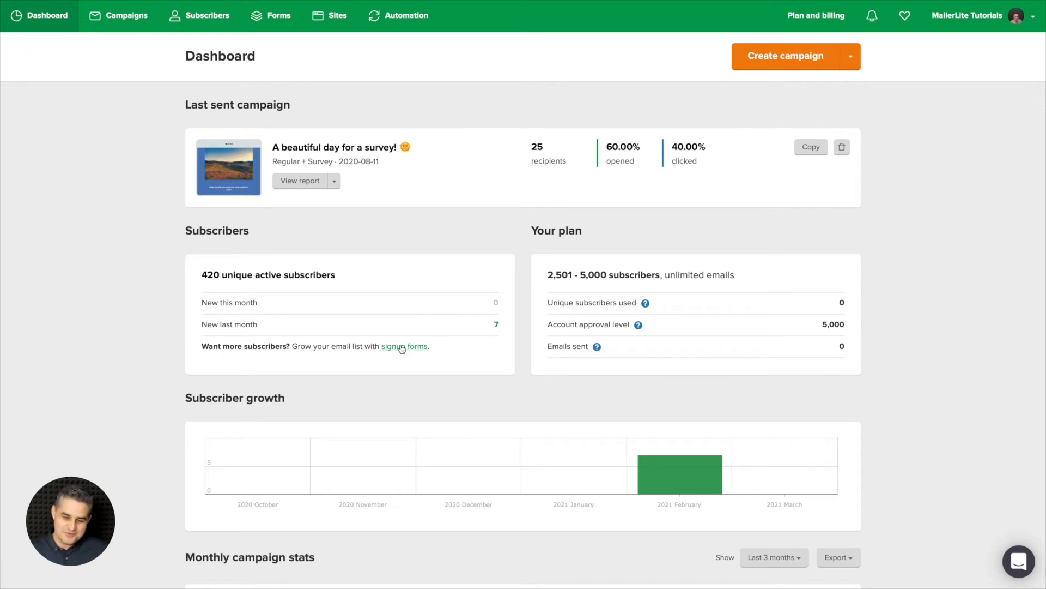
{"action": "mouse_move", "coordinate": [597, 285]}
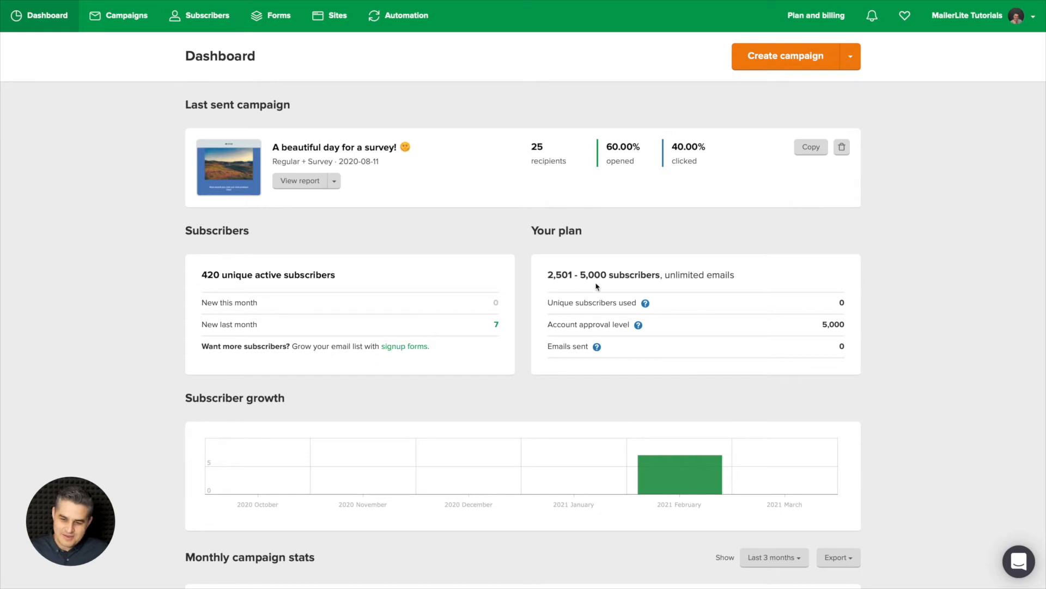
{"action": "mouse_move", "coordinate": [611, 274]}
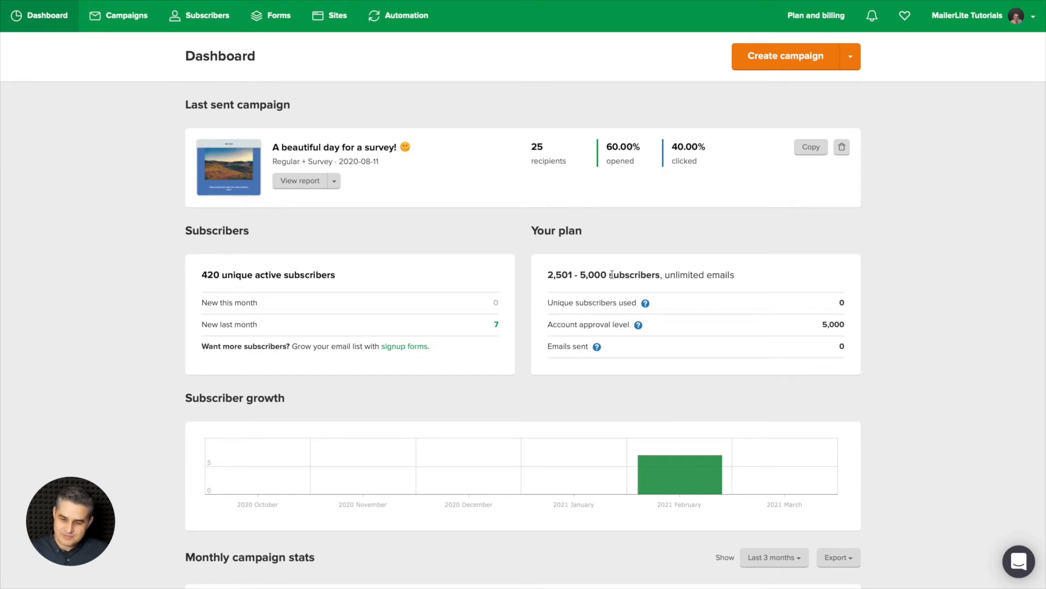
{"action": "mouse_move", "coordinate": [608, 299]}
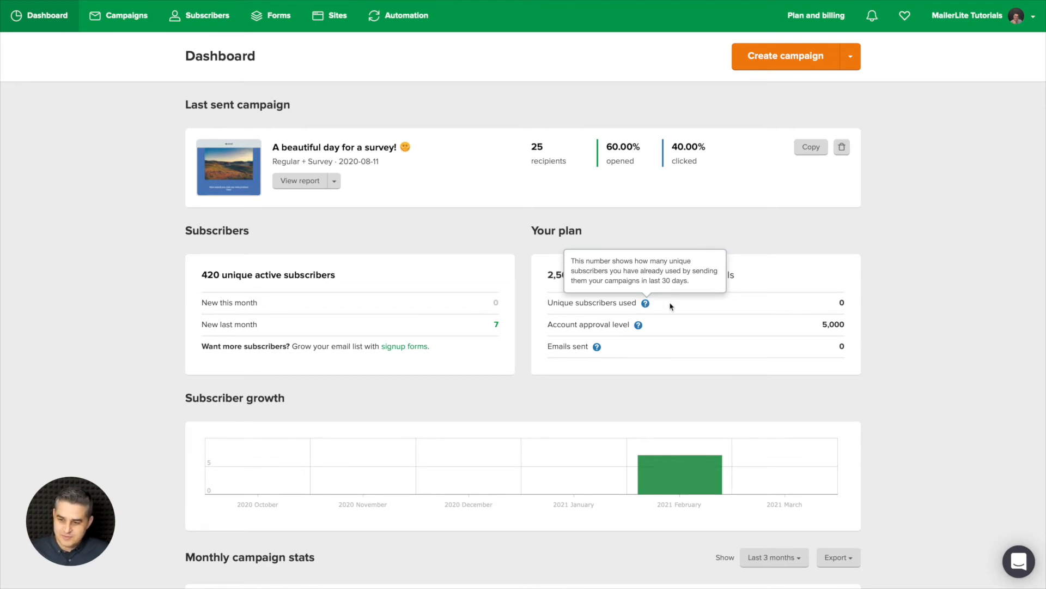
{"action": "mouse_move", "coordinate": [838, 302]}
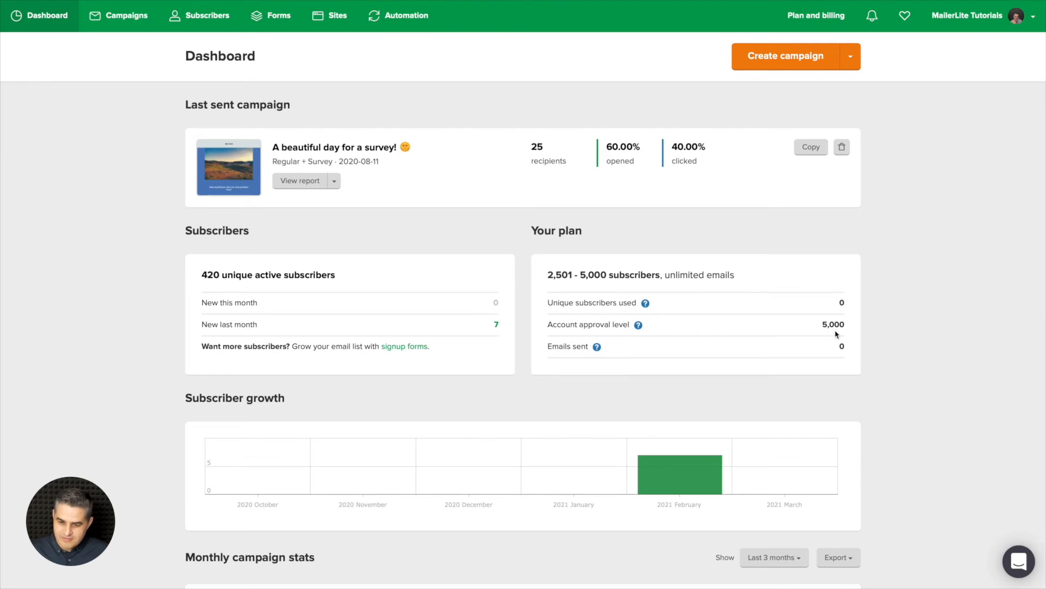
{"action": "mouse_move", "coordinate": [874, 358]}
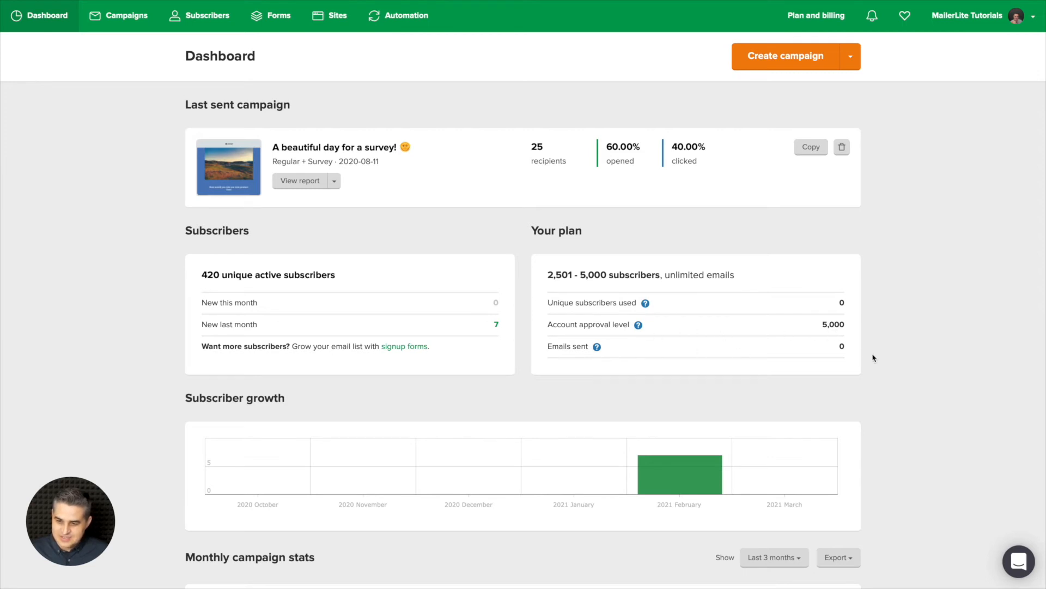
{"action": "mouse_move", "coordinate": [835, 352]}
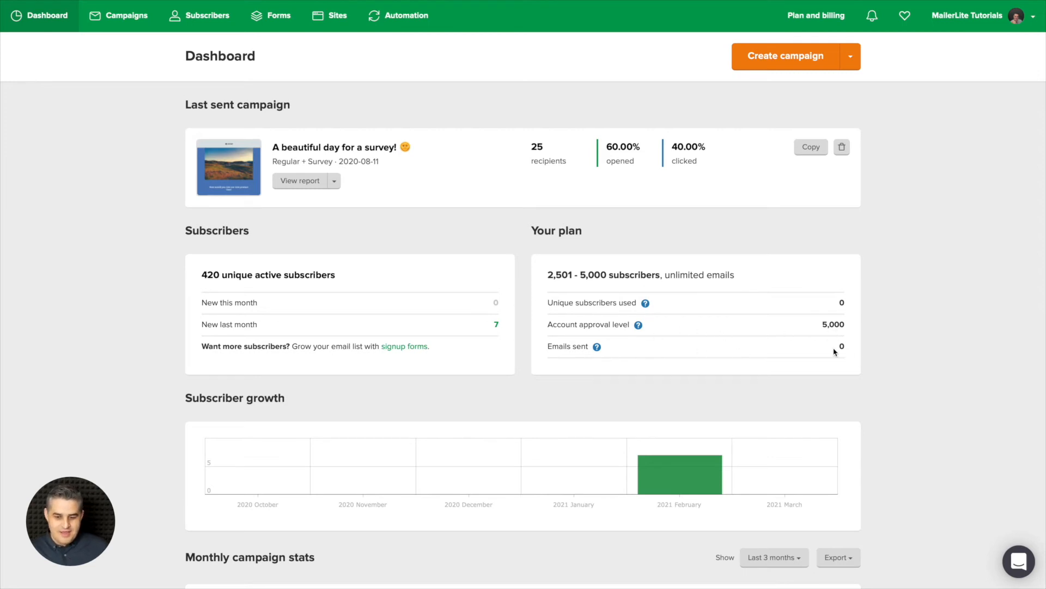
Show the Export CSV and Export CSV for Excel options for Monthly campaign stats.
{"action": "scroll", "scroll_direction": "down", "scroll_amount": 3}
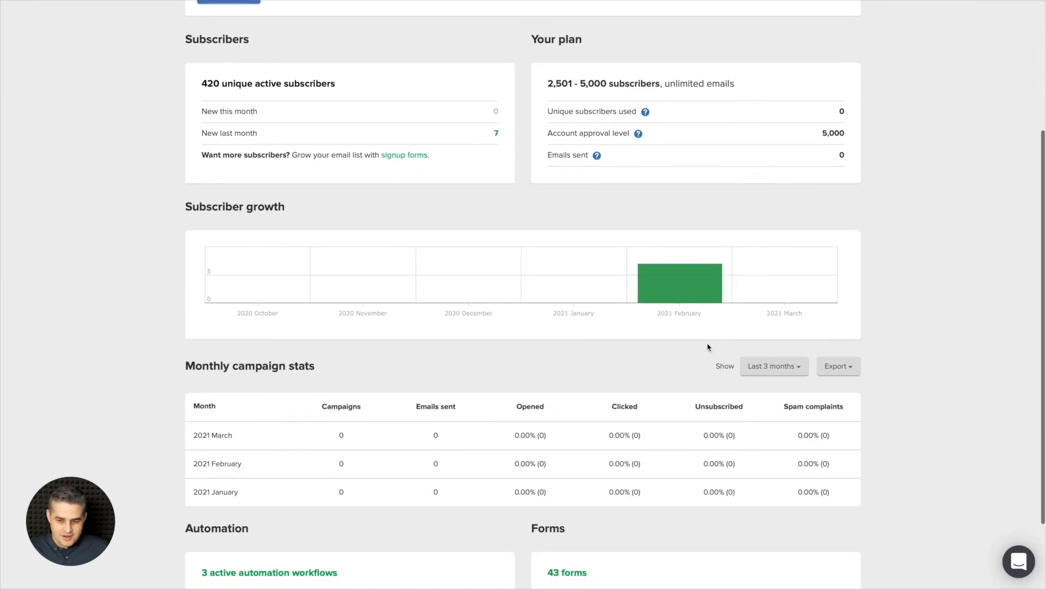
{"action": "mouse_move", "coordinate": [684, 315]}
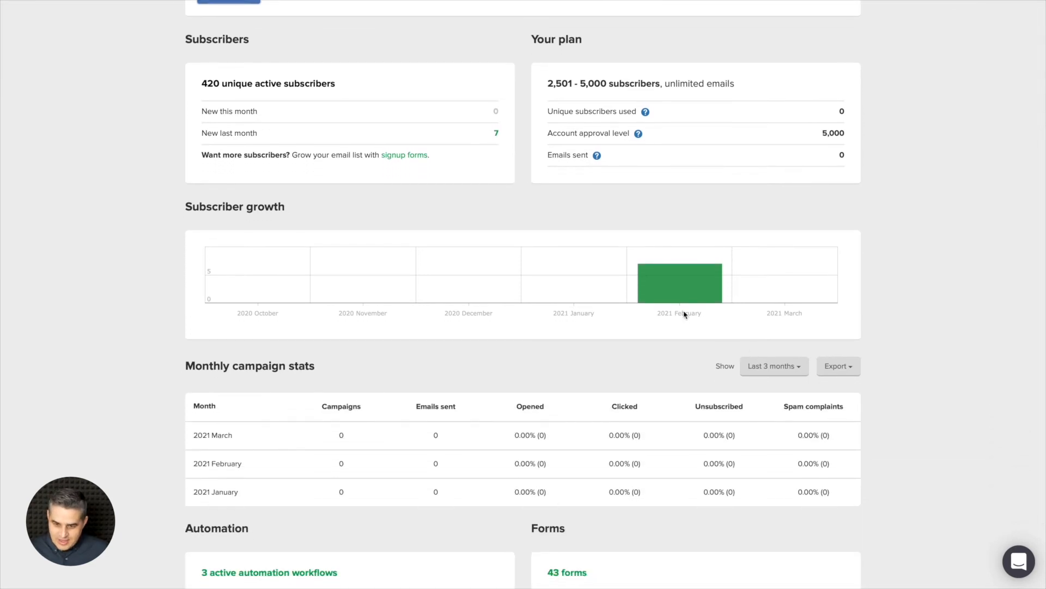
{"action": "scroll", "scroll_direction": "down", "scroll_amount": 3}
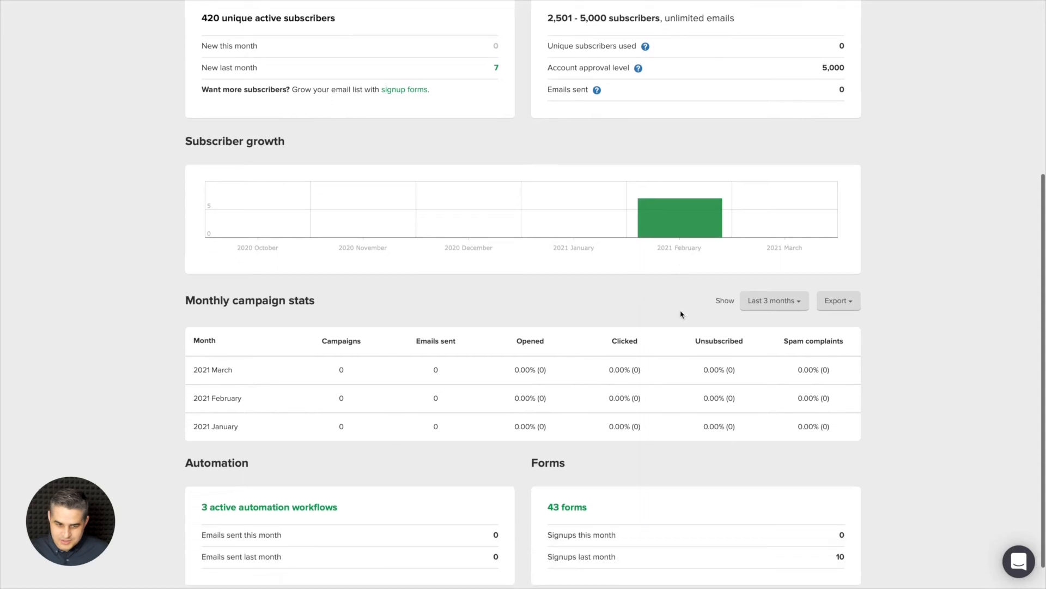
{"action": "scroll", "scroll_direction": "down", "scroll_amount": 3}
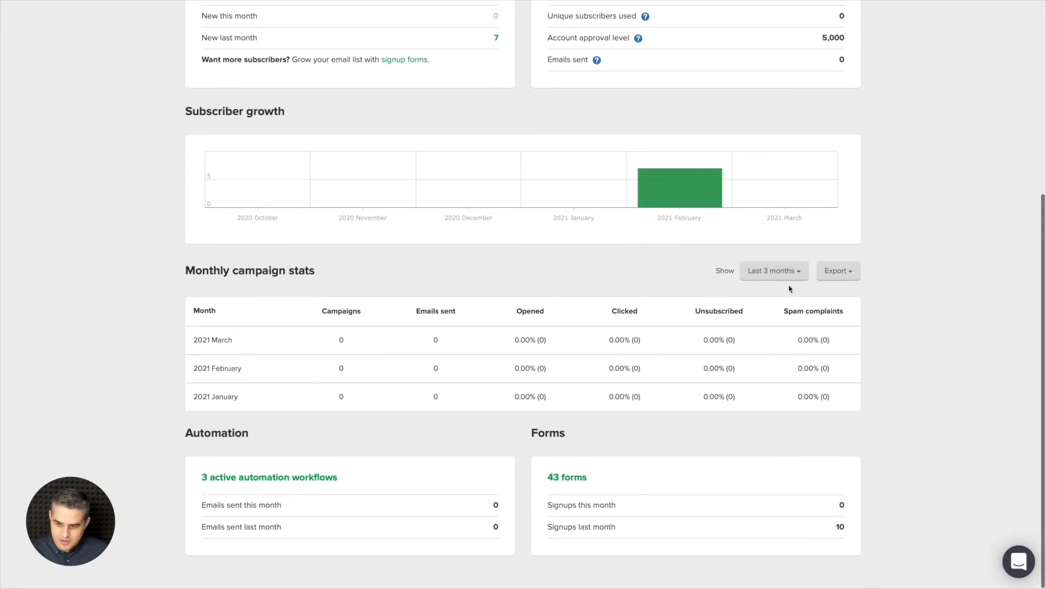
{"action": "left_click", "coordinate": [775, 271]}
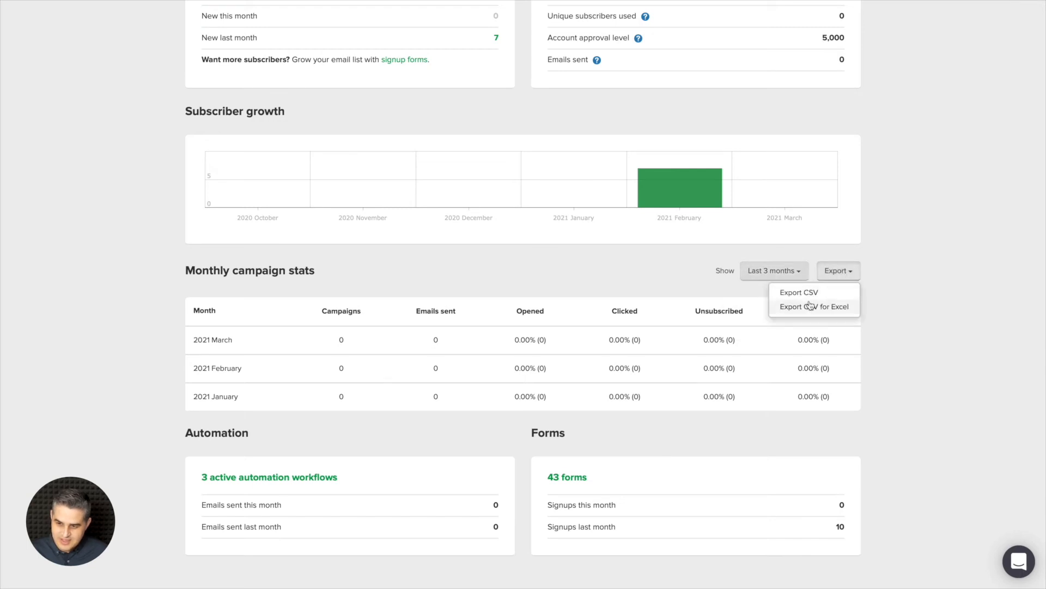
{"action": "mouse_move", "coordinate": [752, 462]}
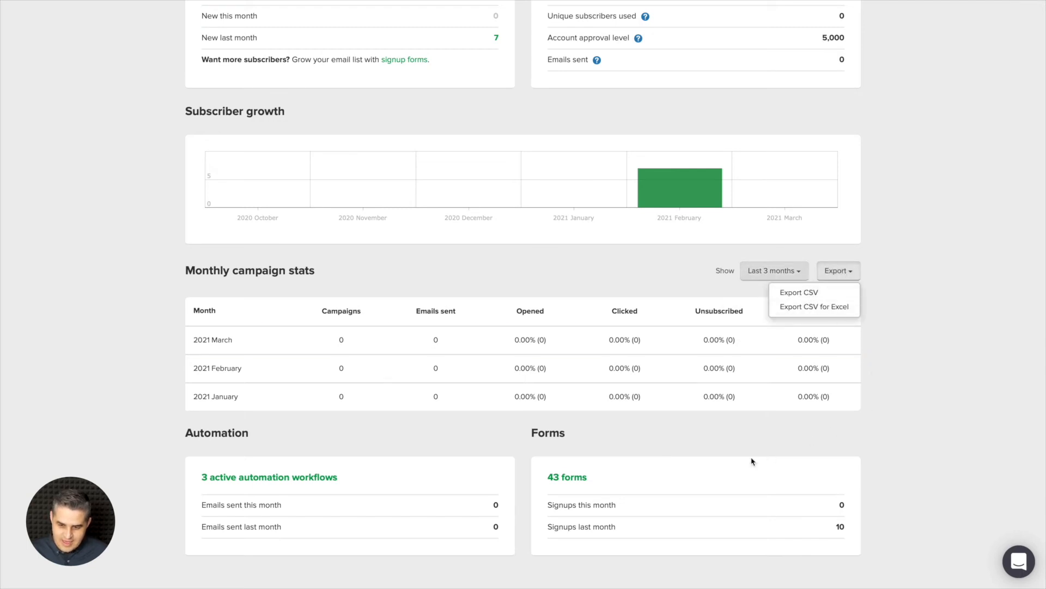
Close the export dropdown and view 3 active automations and 43 forms.
{"action": "left_click", "coordinate": [426, 439]}
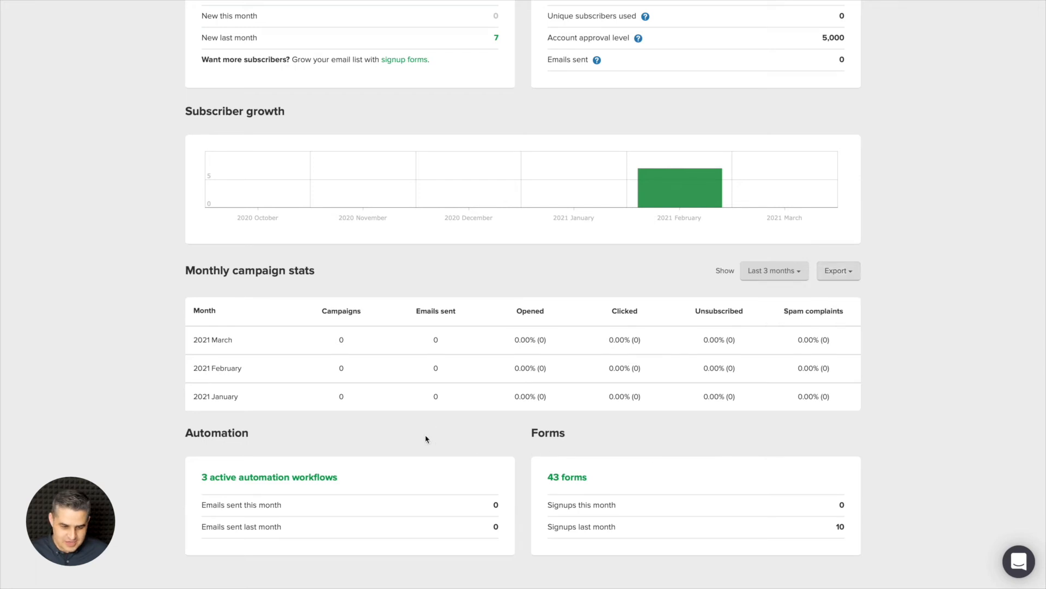
{"action": "mouse_move", "coordinate": [424, 437]}
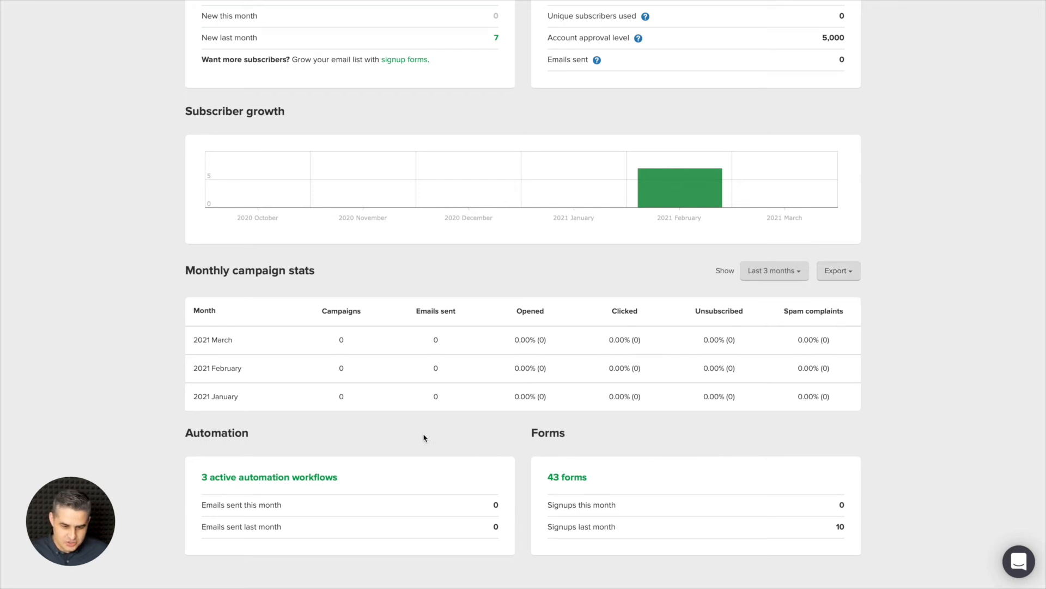
{"action": "mouse_move", "coordinate": [492, 517]}
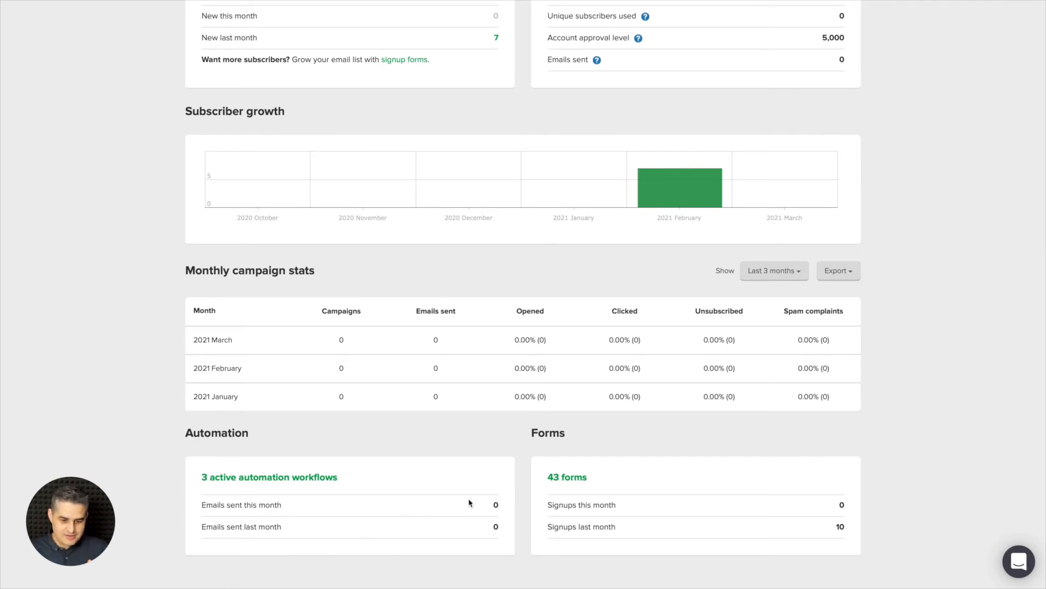
{"action": "mouse_move", "coordinate": [494, 529]}
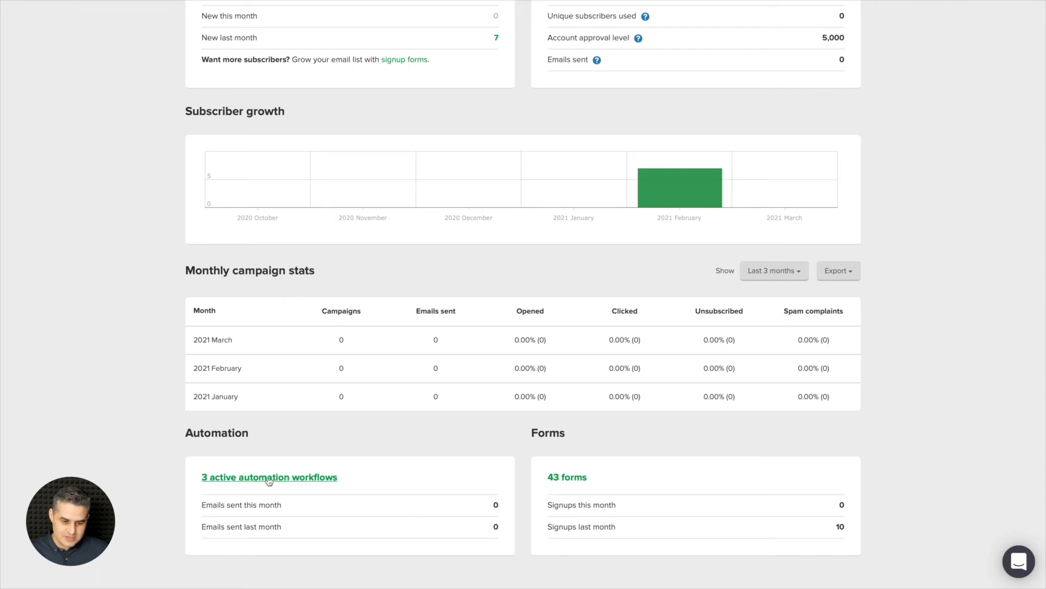
{"action": "mouse_move", "coordinate": [293, 481]}
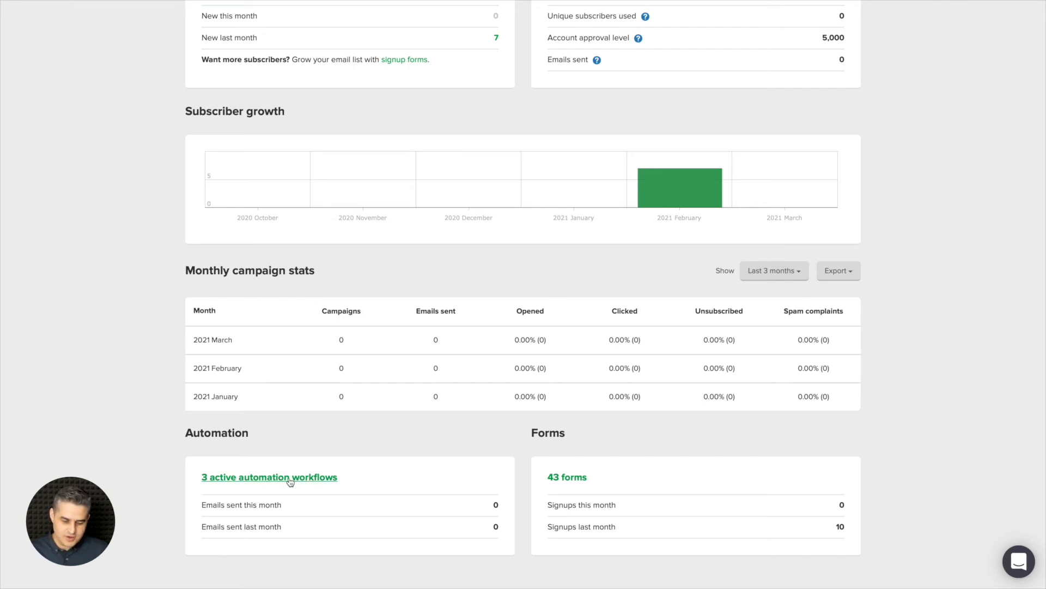
{"action": "scroll", "scroll_direction": "up", "scroll_amount": 3}
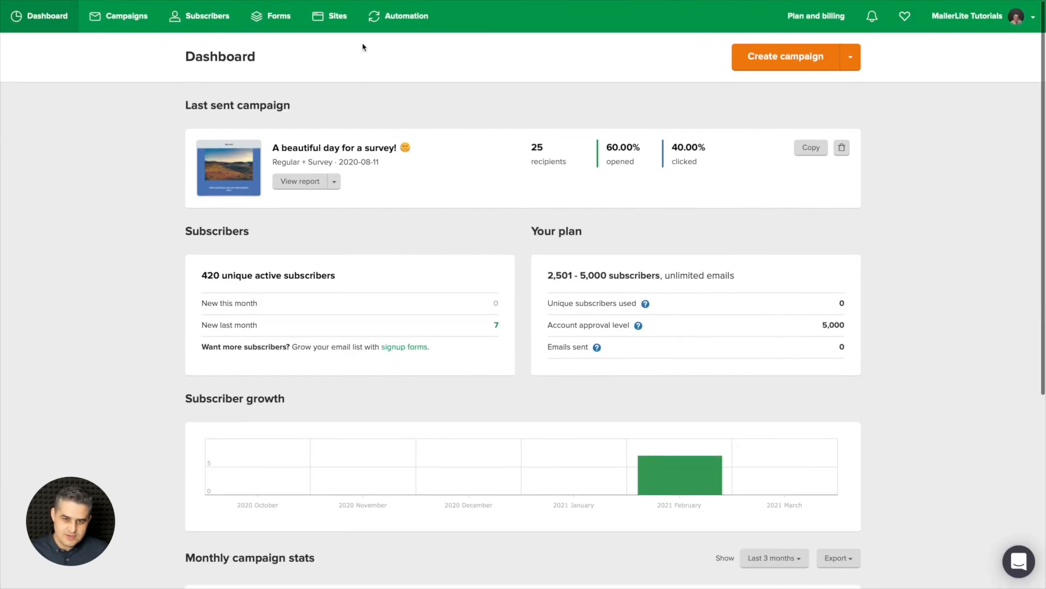
{"action": "mouse_move", "coordinate": [416, 21]}
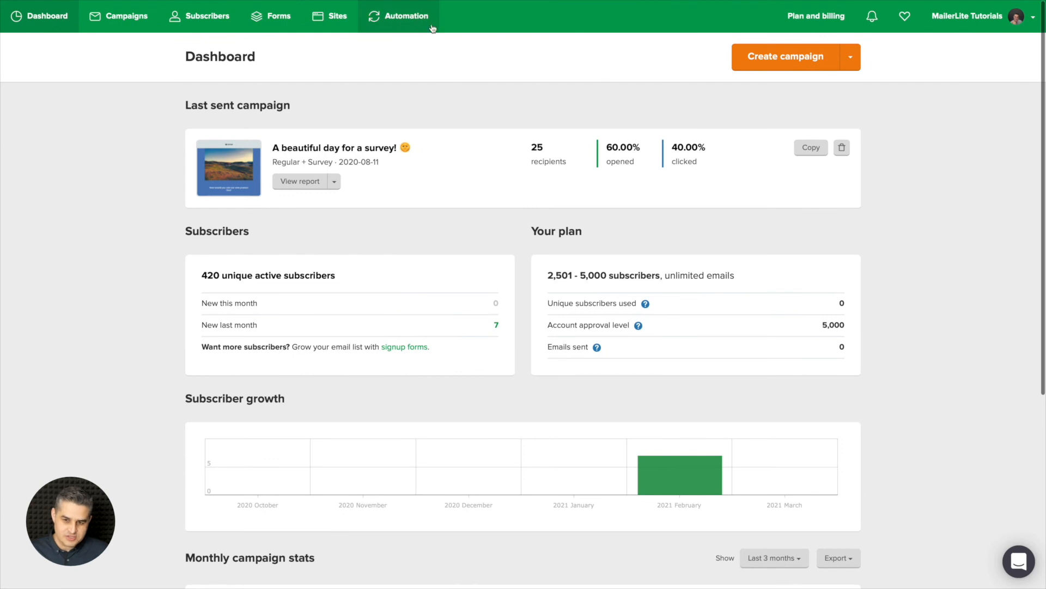
{"action": "scroll", "scroll_direction": "down", "scroll_amount": 3}
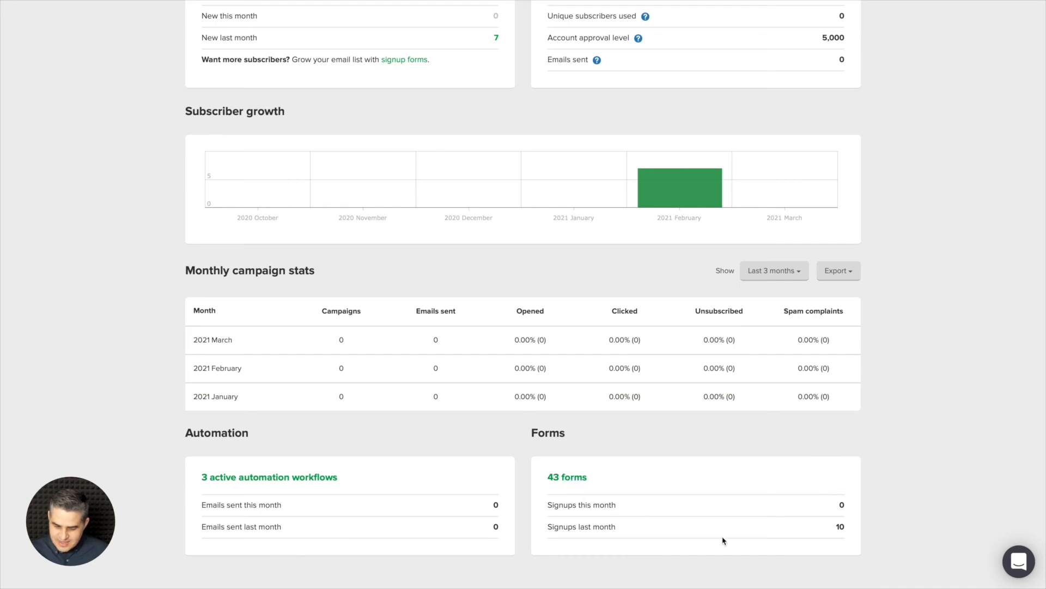
{"action": "mouse_move", "coordinate": [574, 480]}
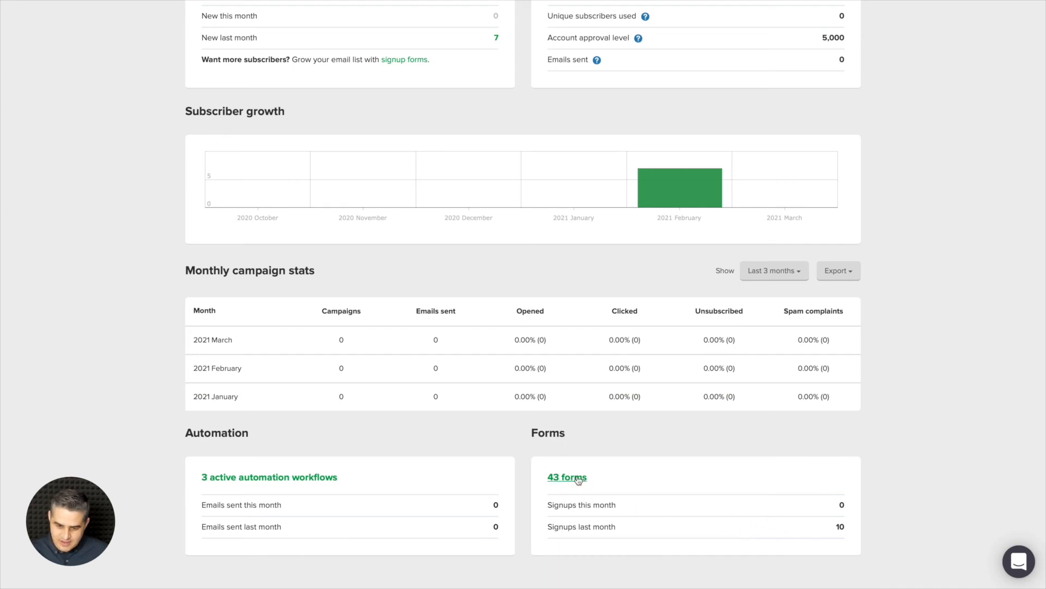
{"action": "scroll", "scroll_direction": "up", "scroll_amount": 3}
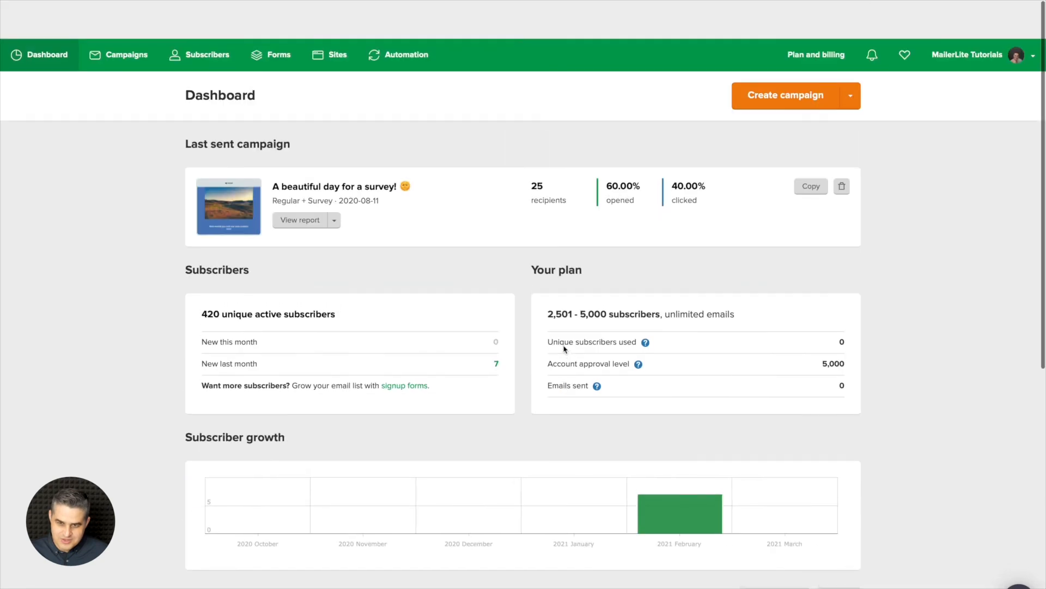
{"action": "scroll", "scroll_direction": "down", "scroll_amount": 3}
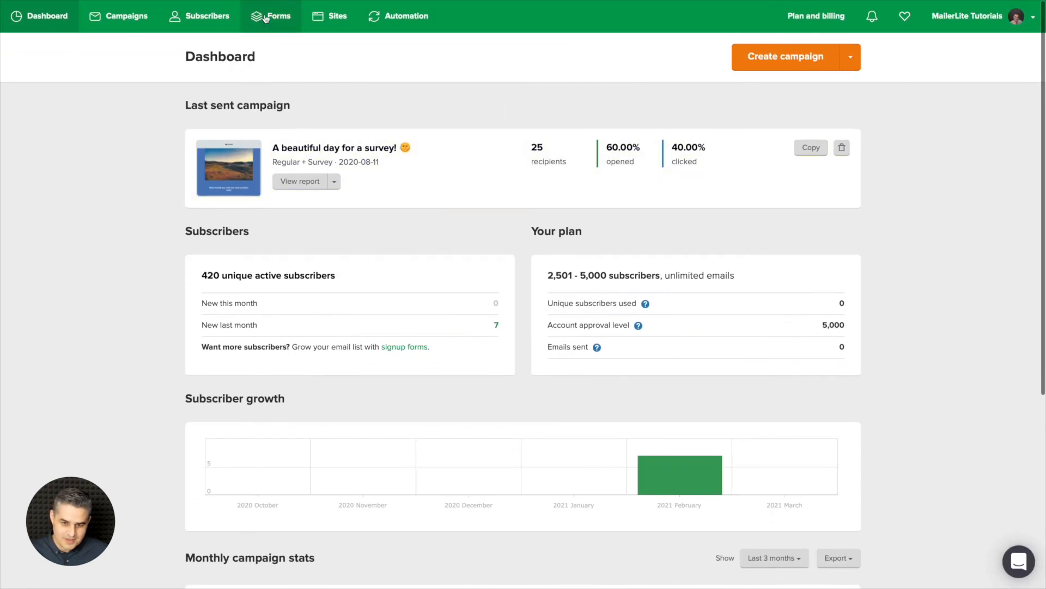
{"action": "mouse_move", "coordinate": [574, 119]}
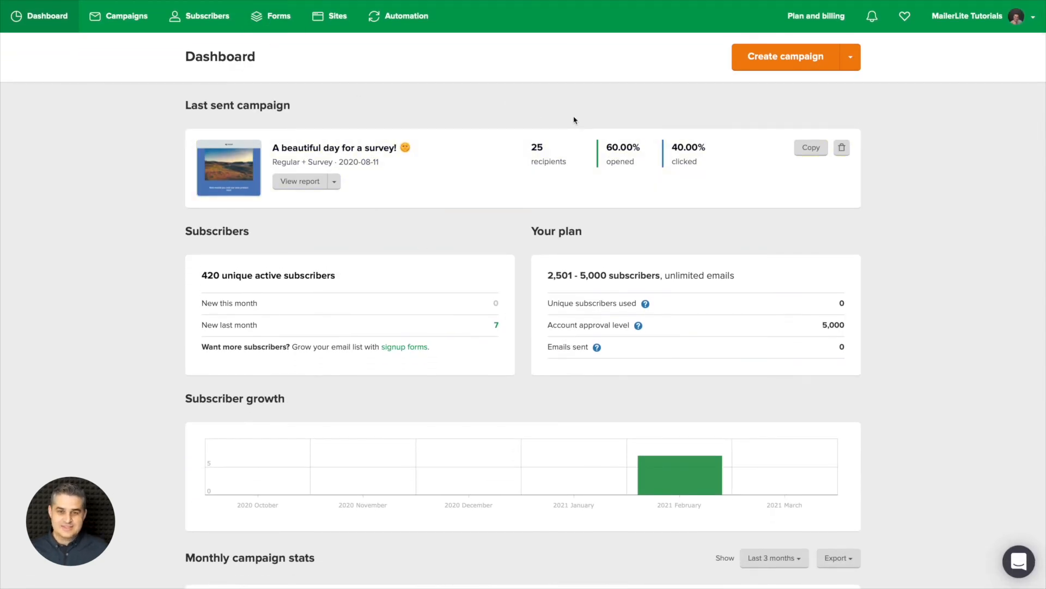